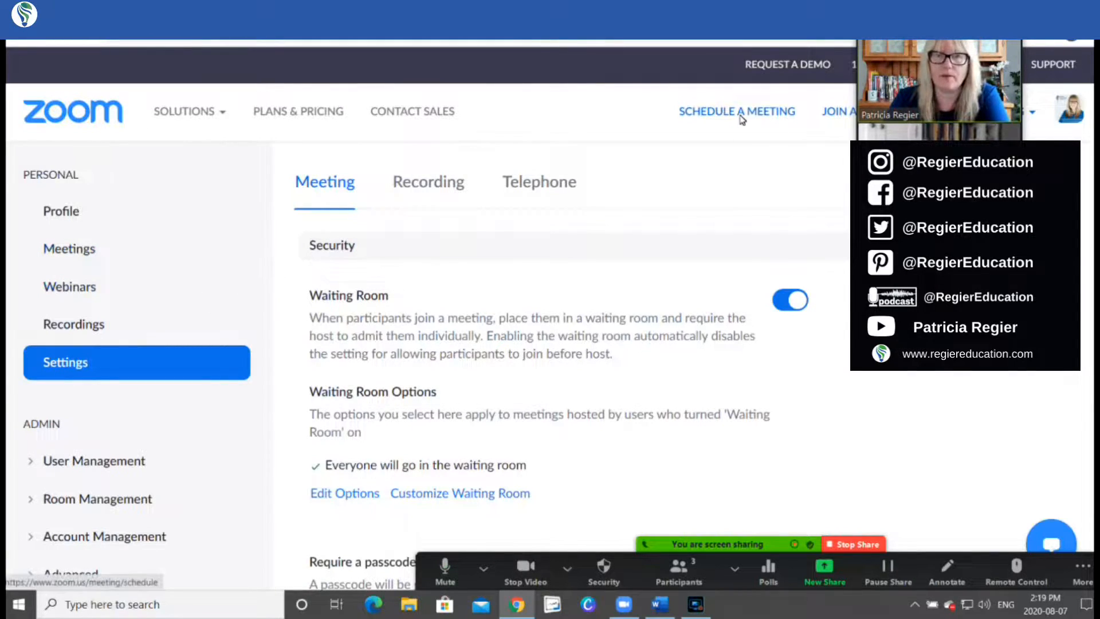
# Schedule a new meeting with the topic 'testing for session' and save it.
pyautogui.click(737, 111)
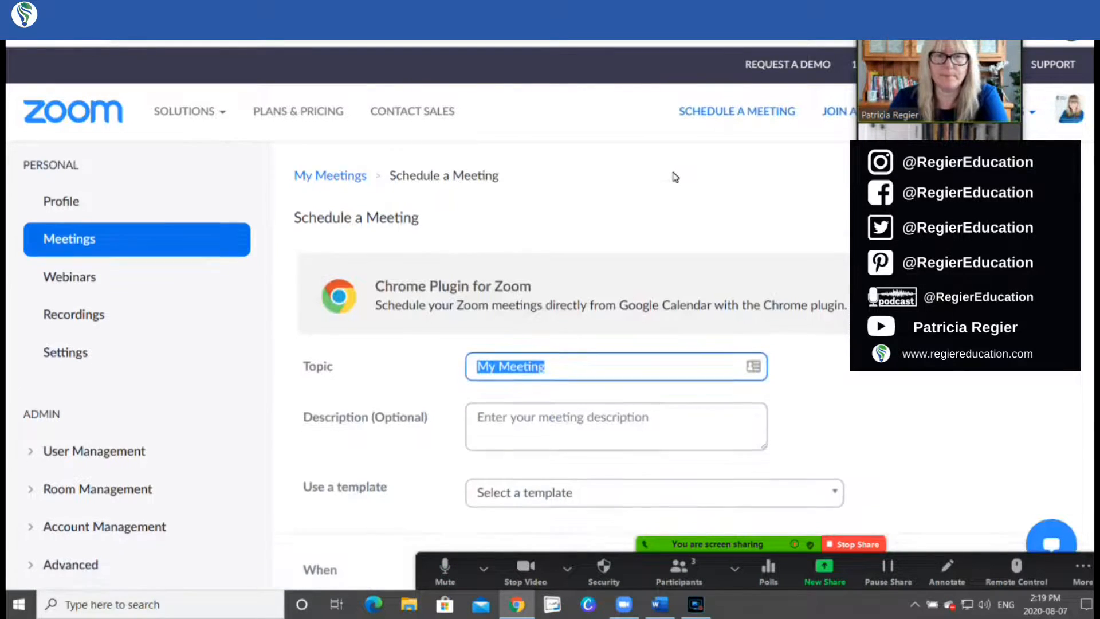
pyautogui.write('te')
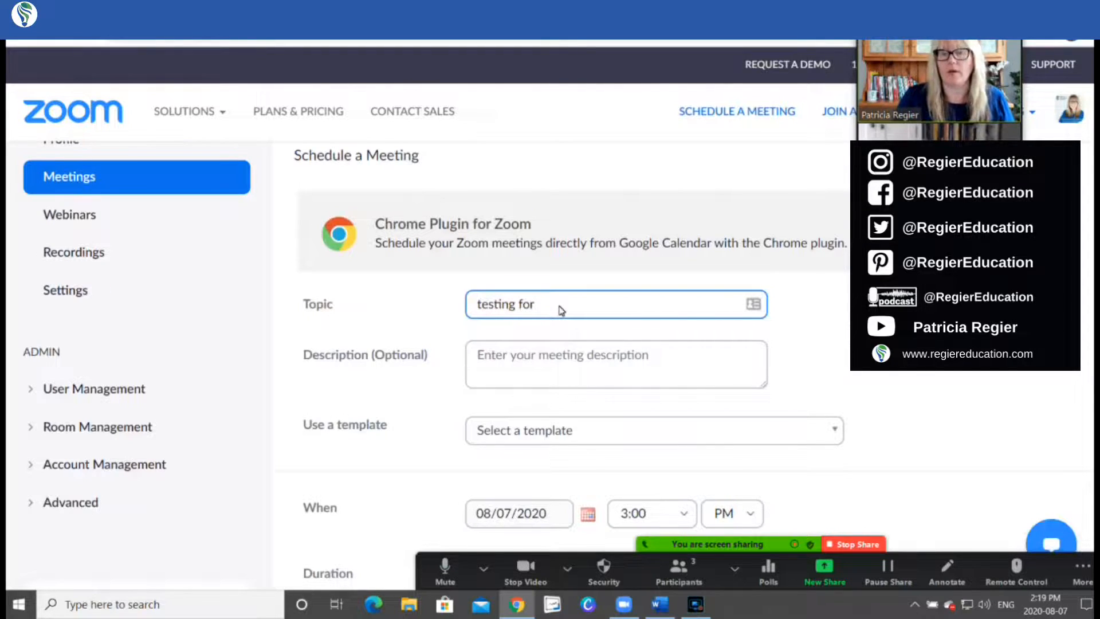
pyautogui.write('session')
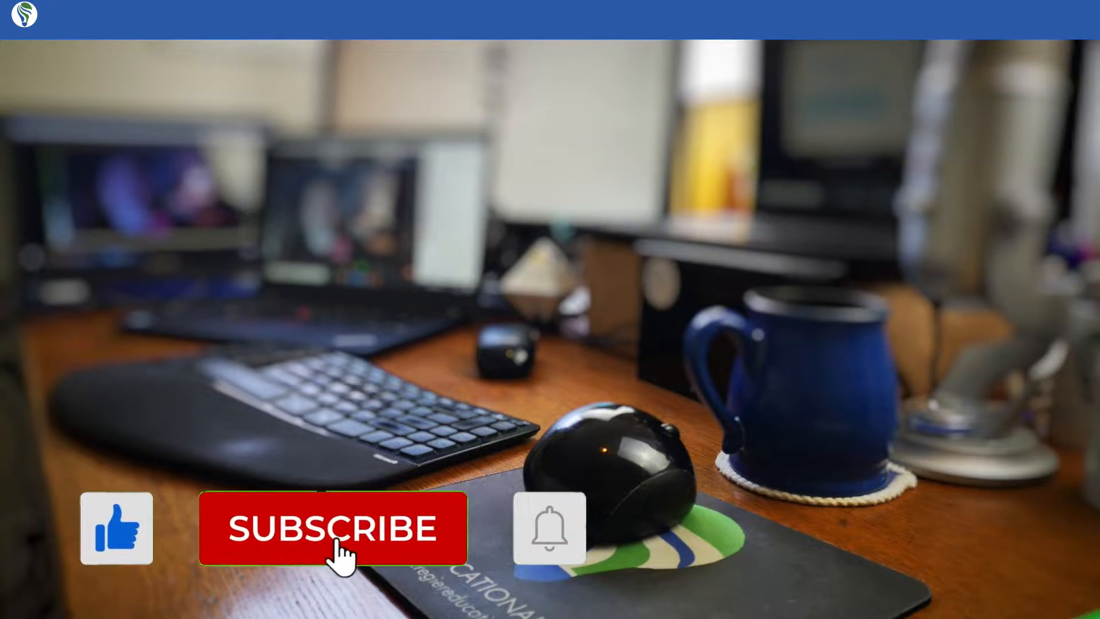
pyautogui.click(334, 529)
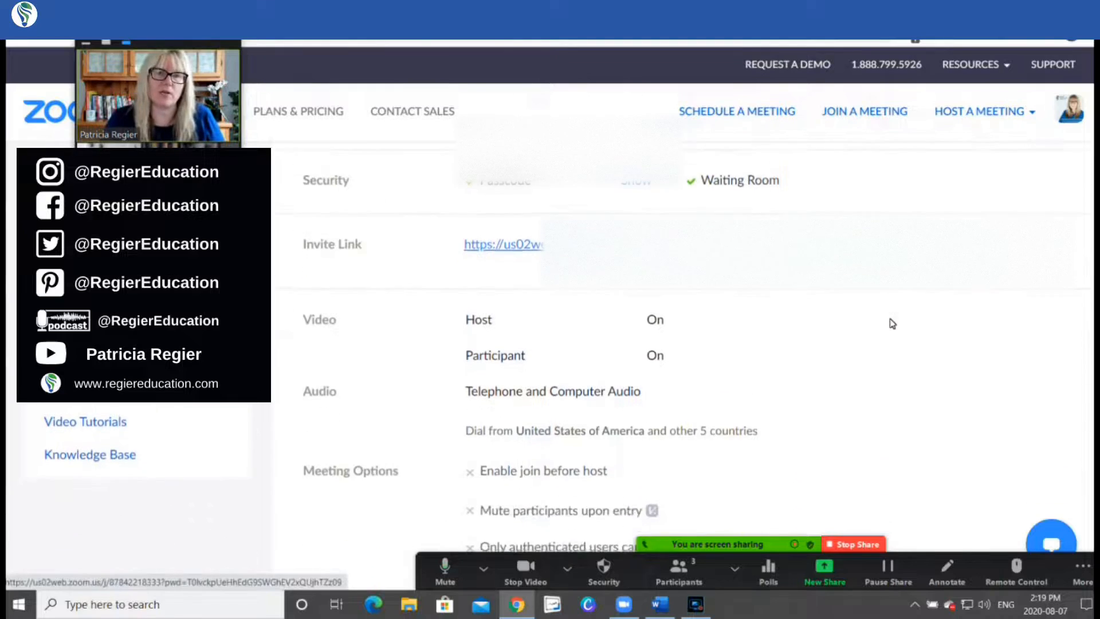
# Scroll through the meeting details down to the Edit this Meeting option.
pyautogui.scroll(-3)
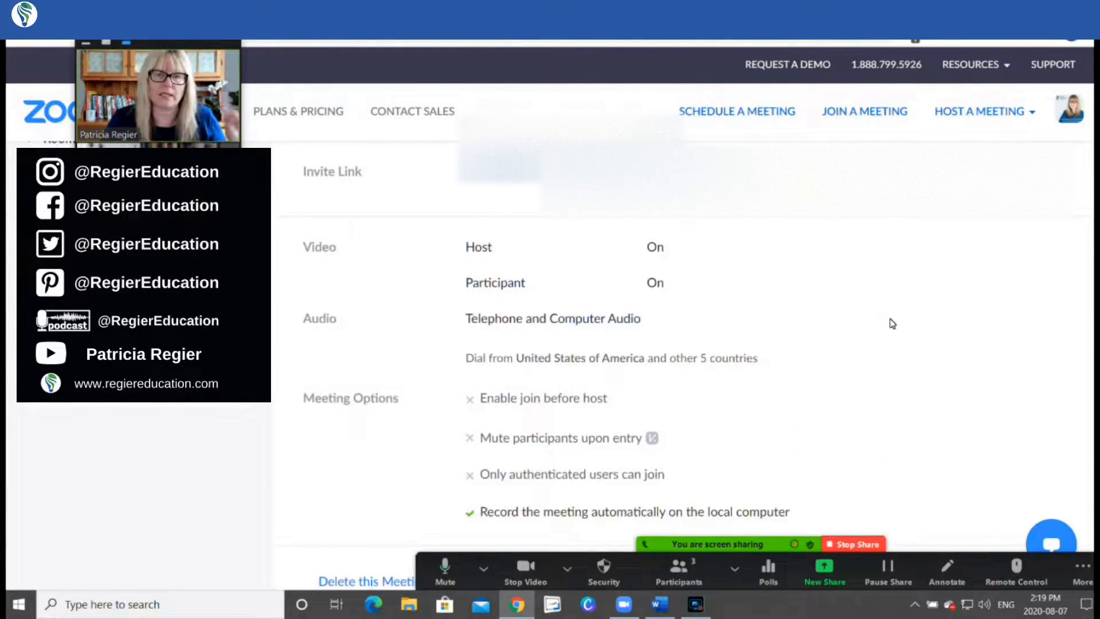
pyautogui.scroll(-3)
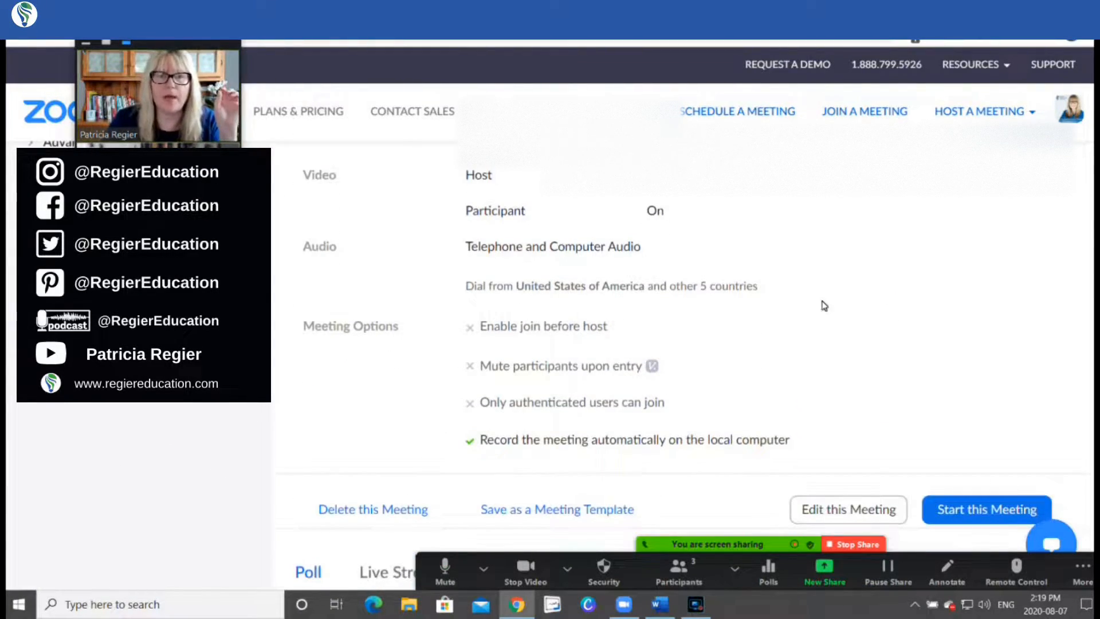
pyautogui.scroll(-3)
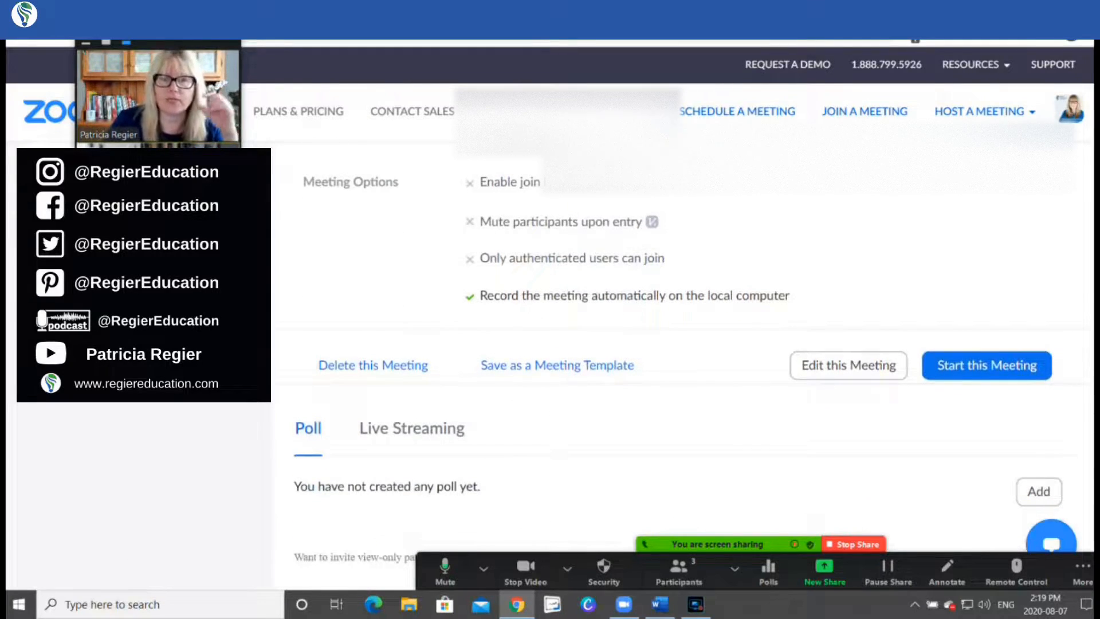
pyautogui.scroll(-3)
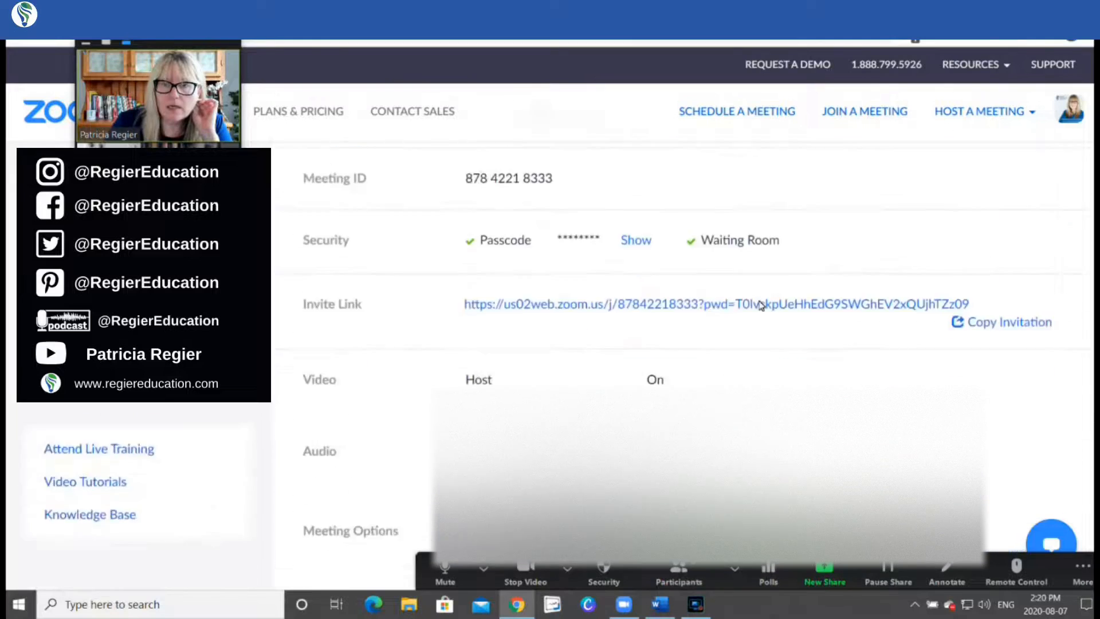
pyautogui.scroll(-3)
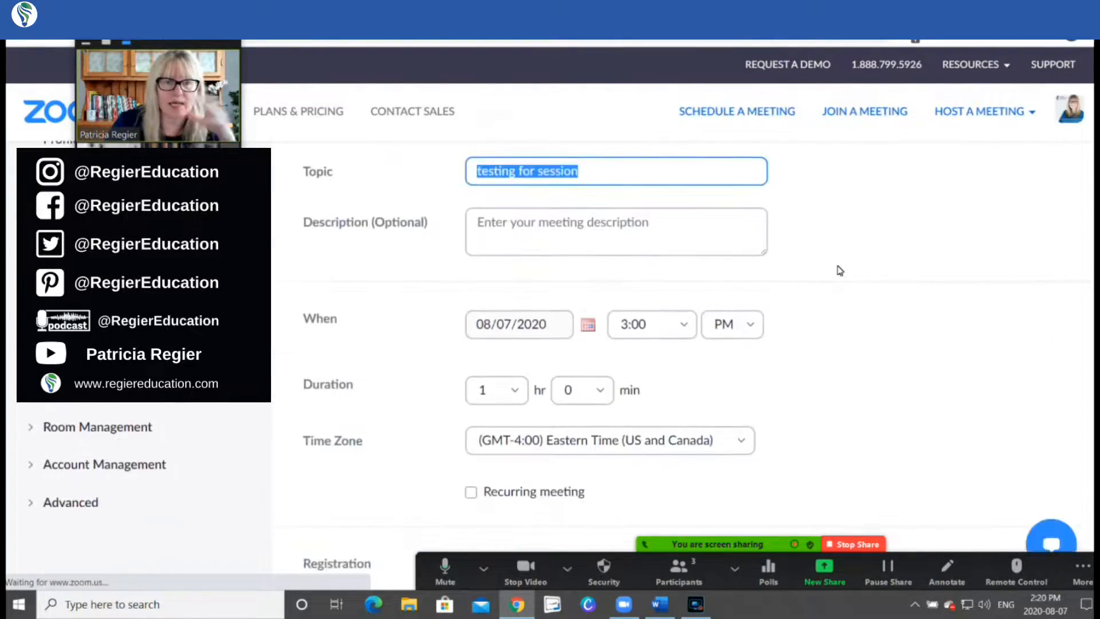
# Tick Registration Required on the meeting's edit form.
pyautogui.scroll(-3)
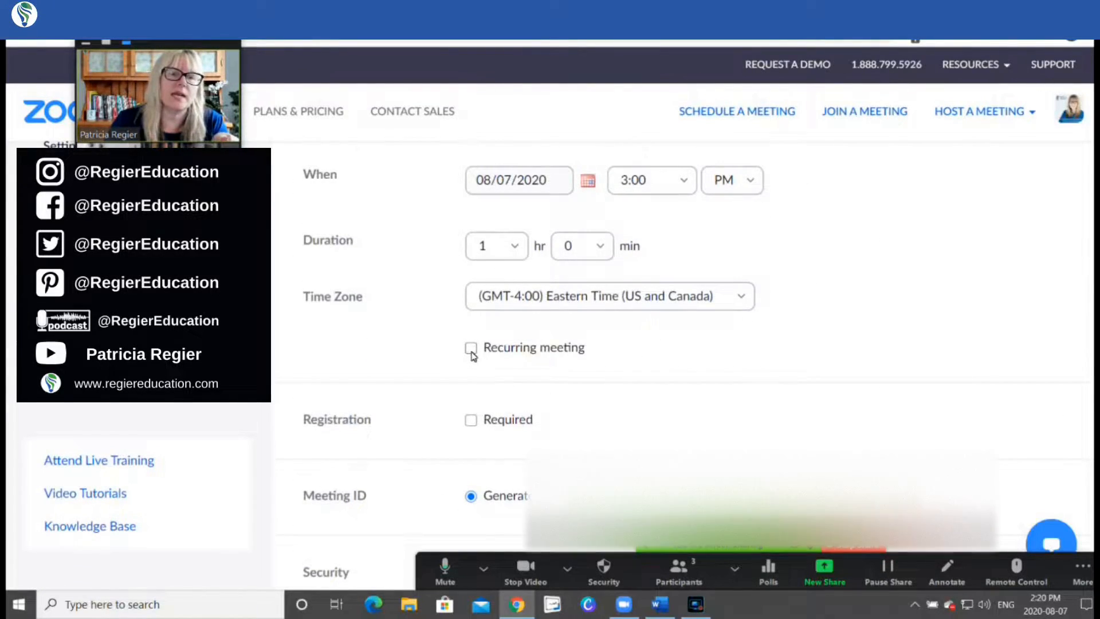
pyautogui.scroll(-3)
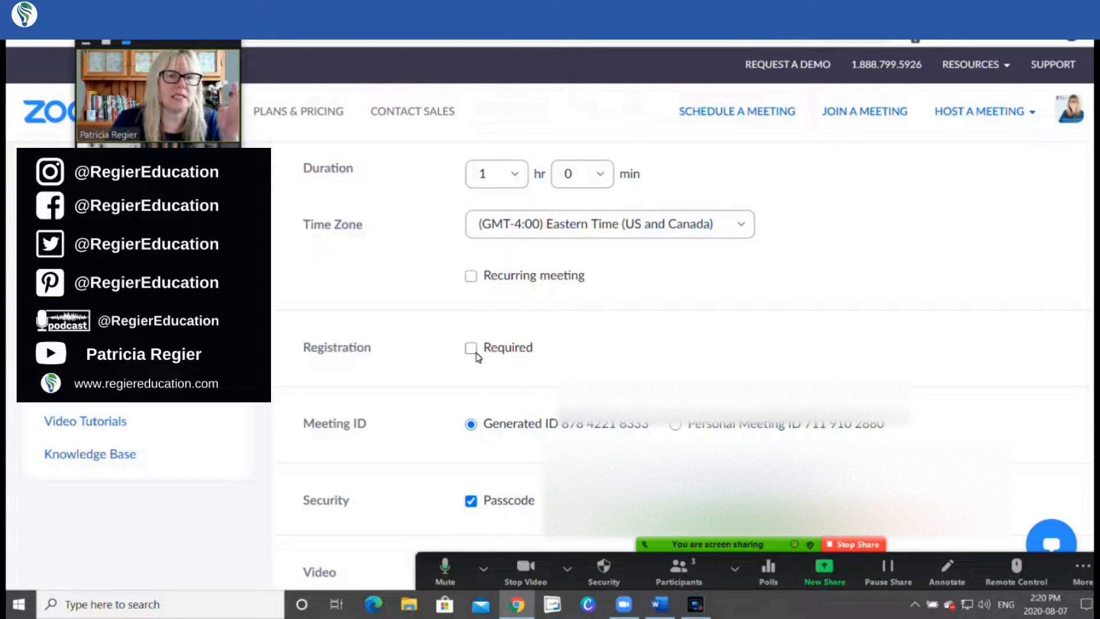
pyautogui.click(471, 348)
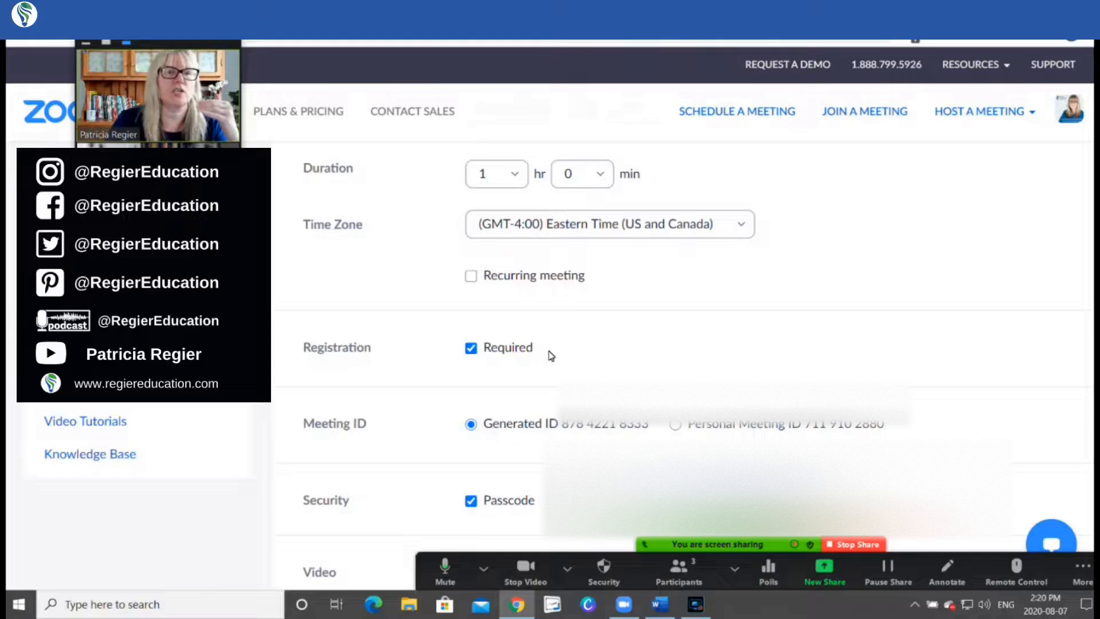
pyautogui.moveTo(817, 345)
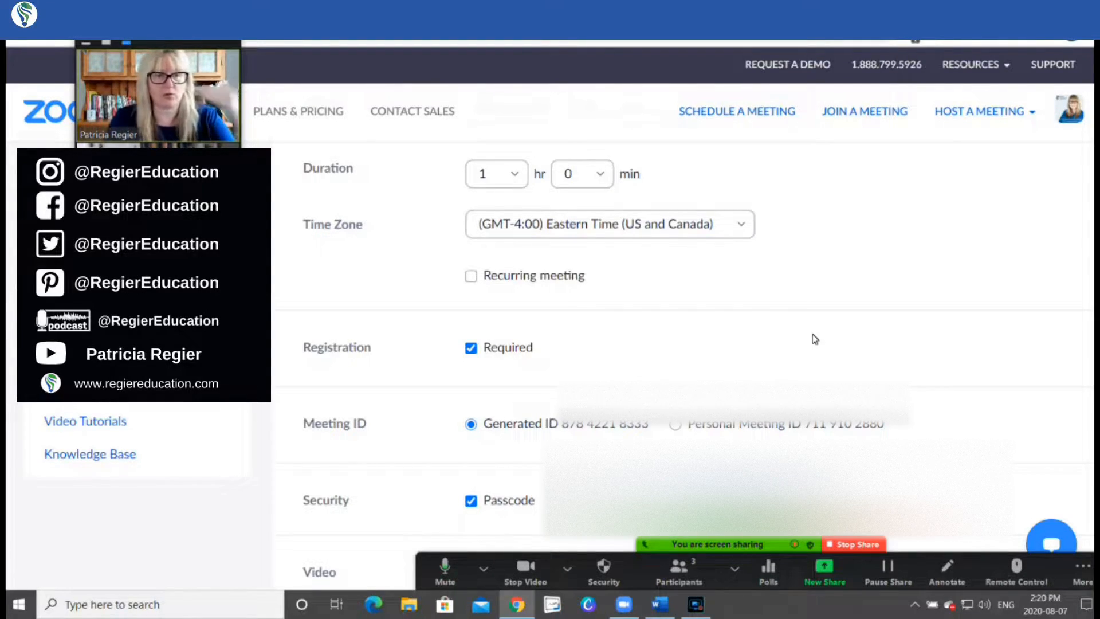
pyautogui.scroll(-3)
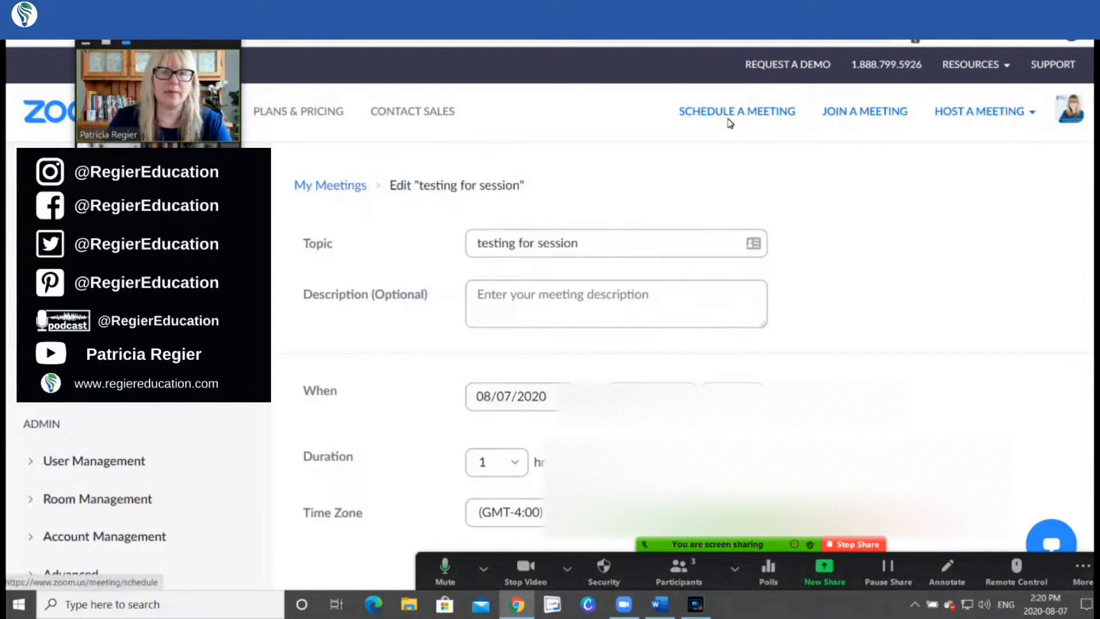
# Save the edited meeting so its details page gains a registration link.
pyautogui.scroll(-3)
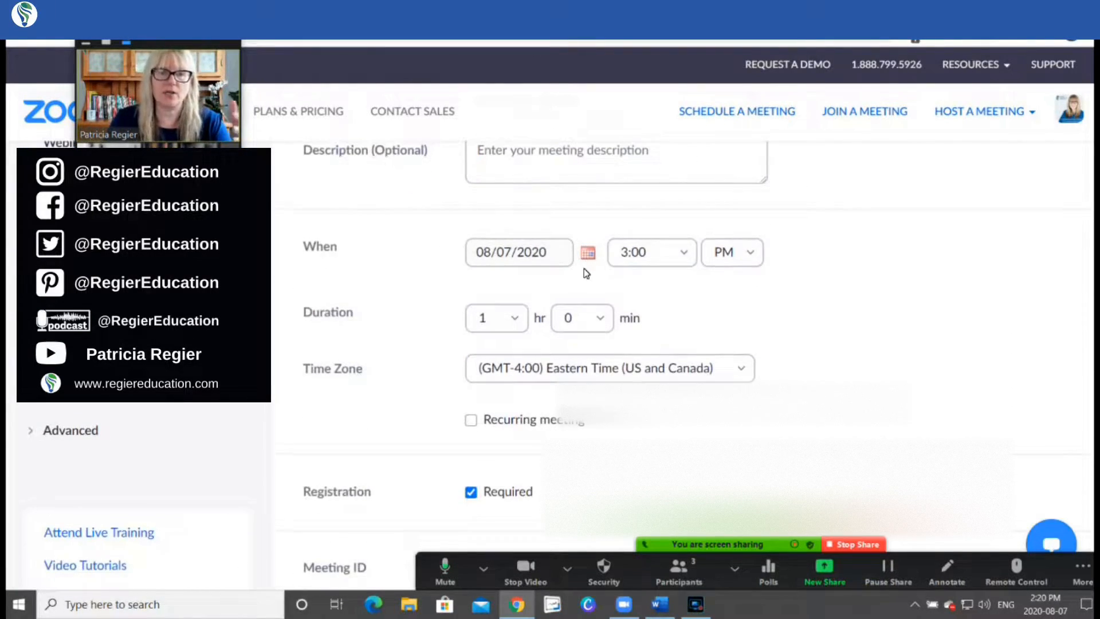
pyautogui.scroll(-3)
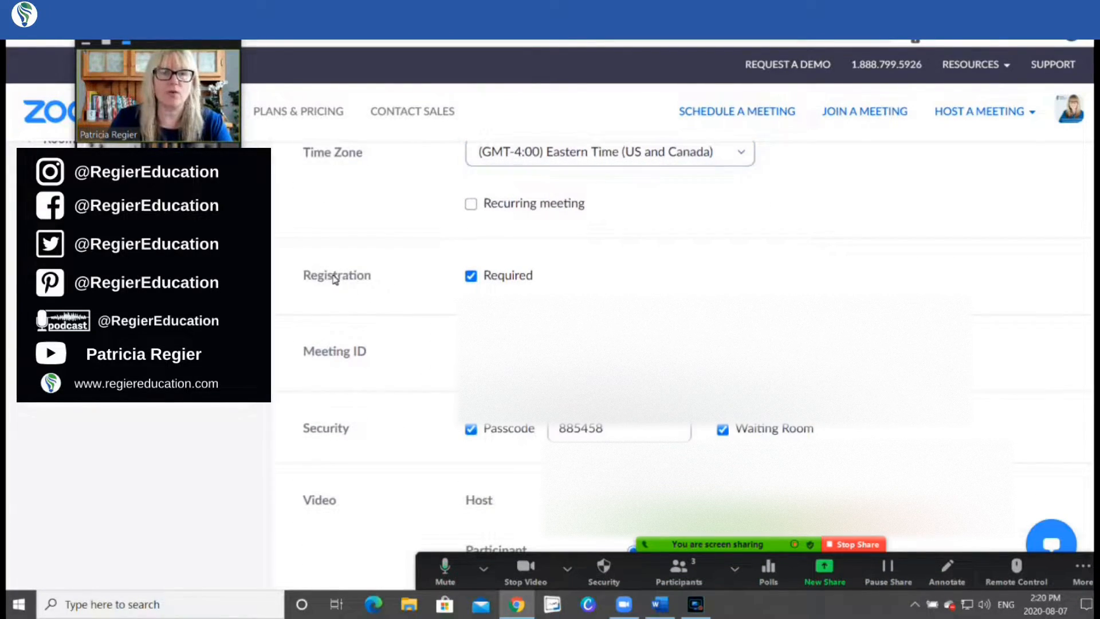
pyautogui.moveTo(334, 274)
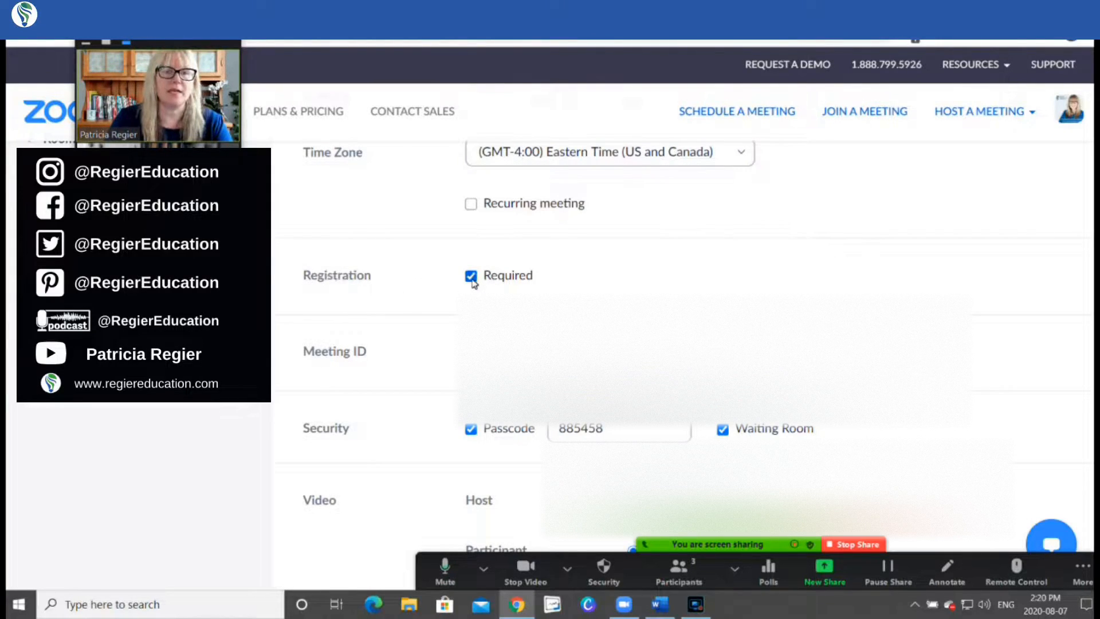
pyautogui.moveTo(572, 292)
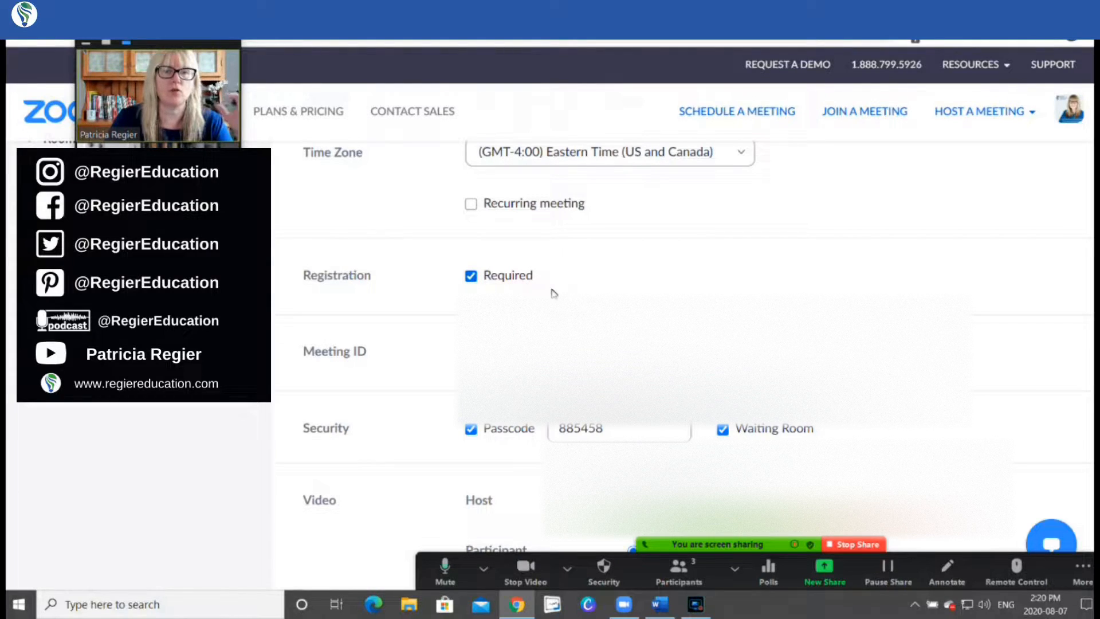
pyautogui.scroll(-3)
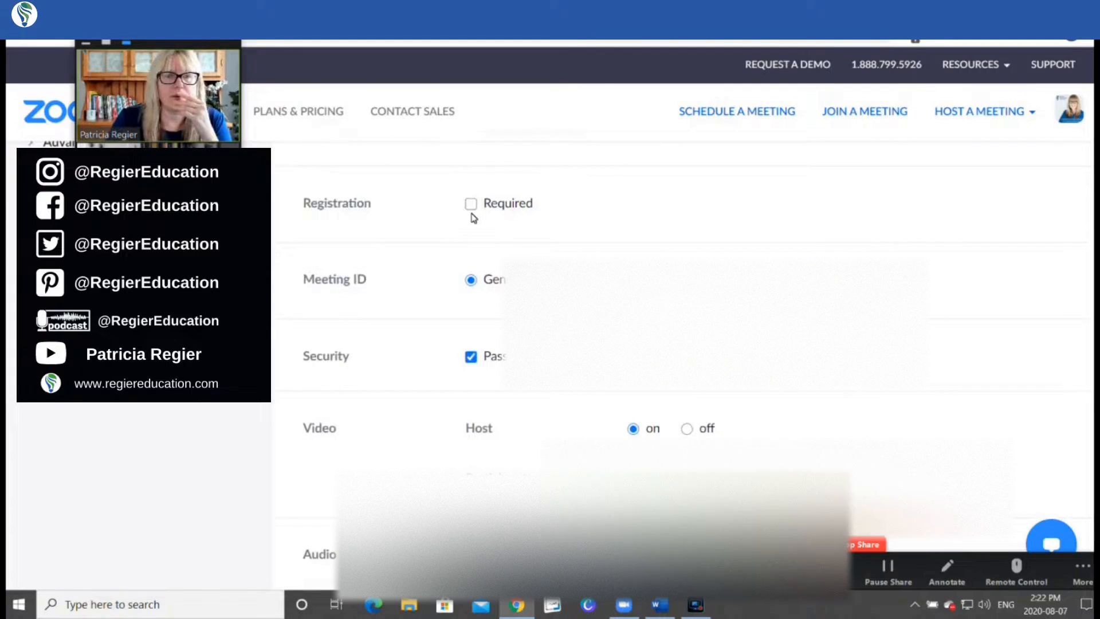
pyautogui.scroll(-3)
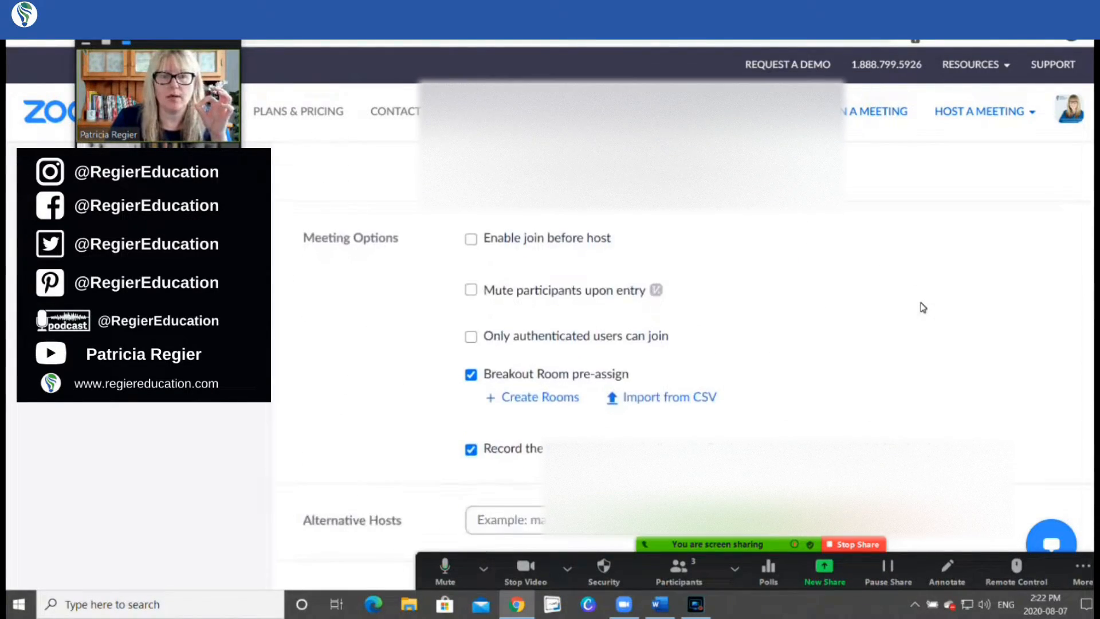
pyautogui.scroll(-3)
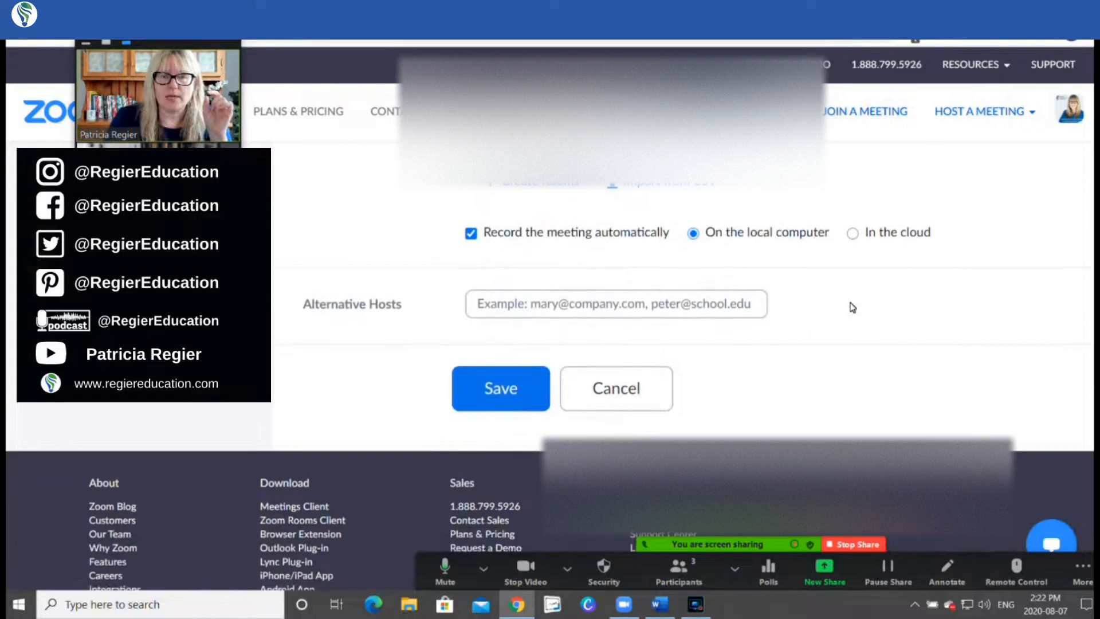
pyautogui.click(501, 388)
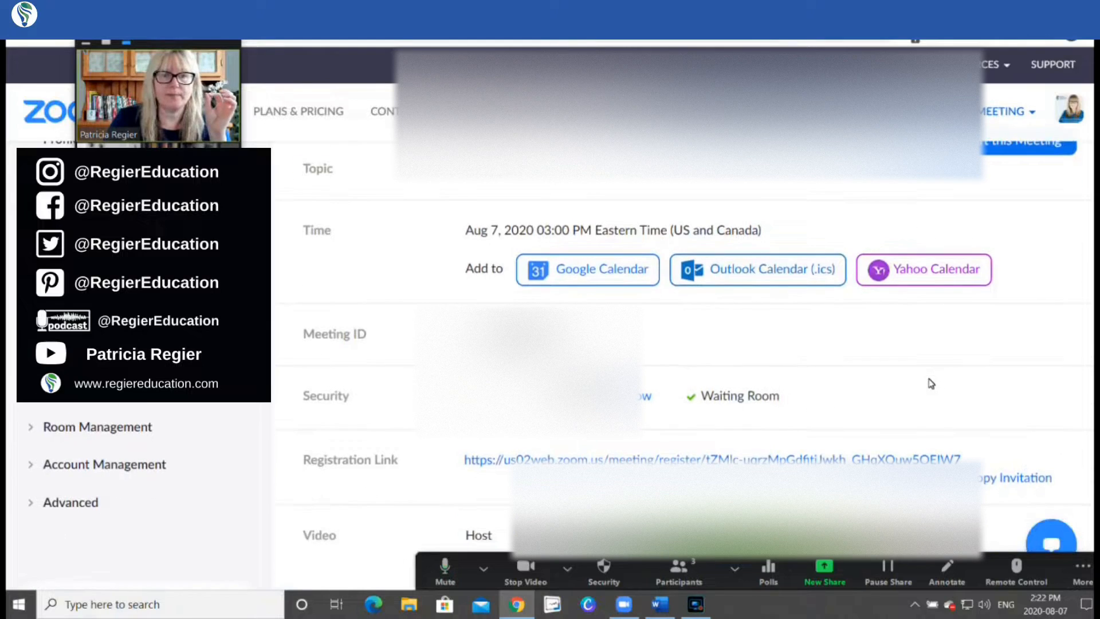
pyautogui.scroll(-3)
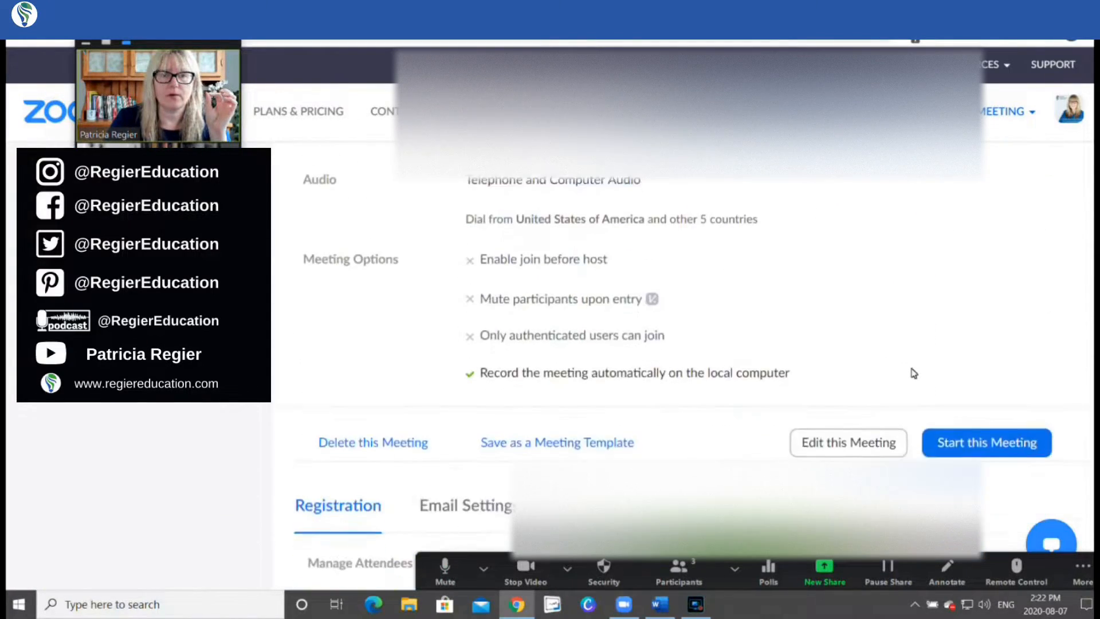
pyautogui.scroll(-3)
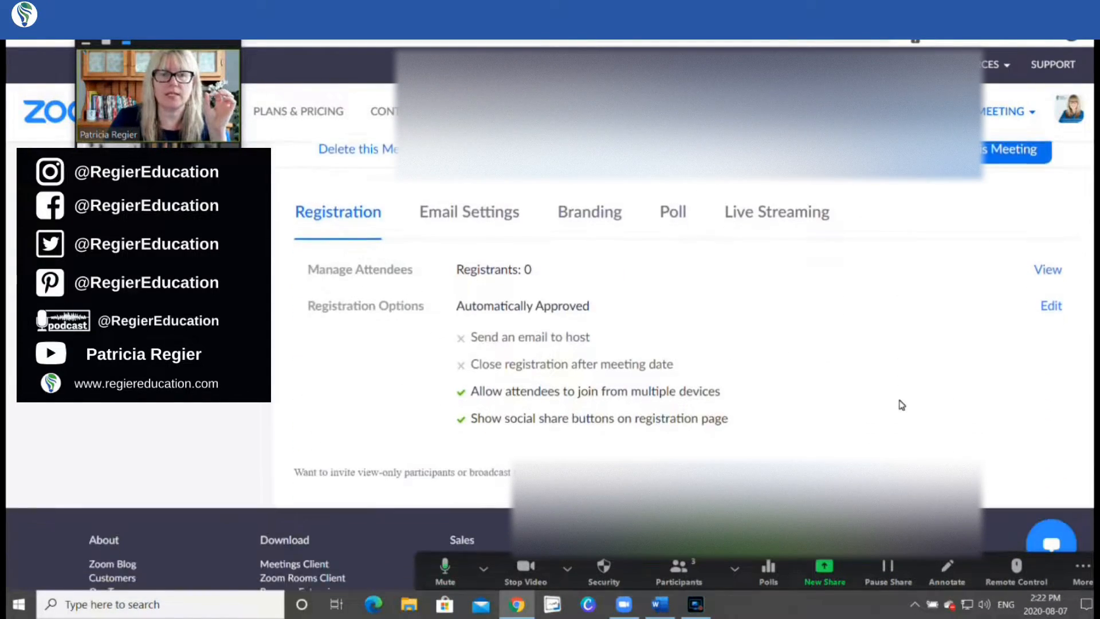
pyautogui.moveTo(637, 343)
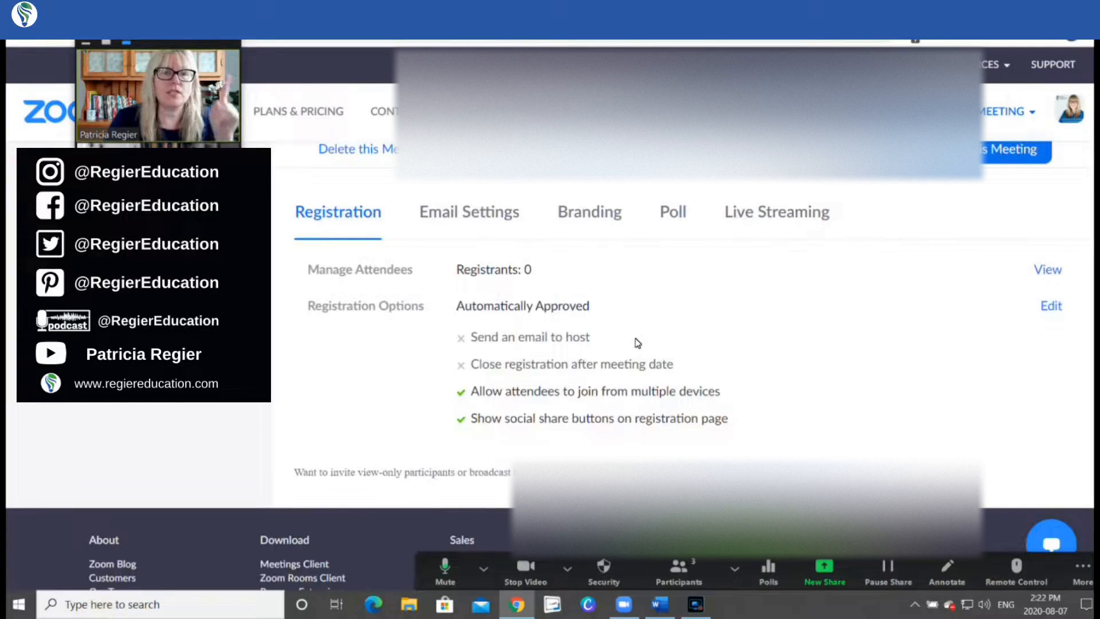
pyautogui.moveTo(695, 319)
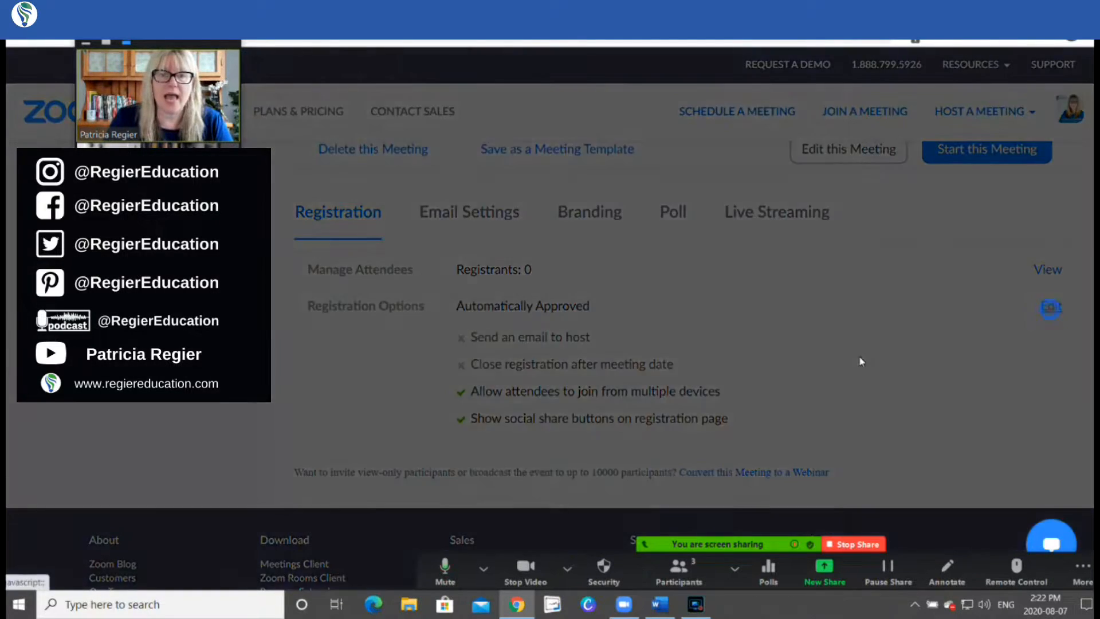
# Open the Registration Options dialog, currently set to automatic approval.
pyautogui.click(1051, 309)
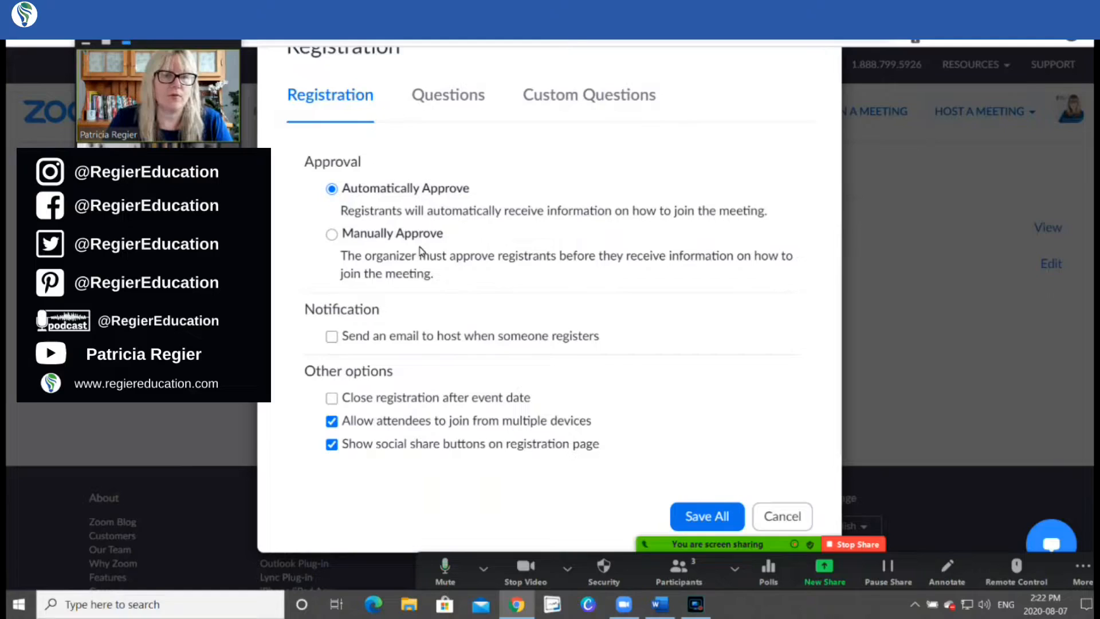
pyautogui.moveTo(399, 358)
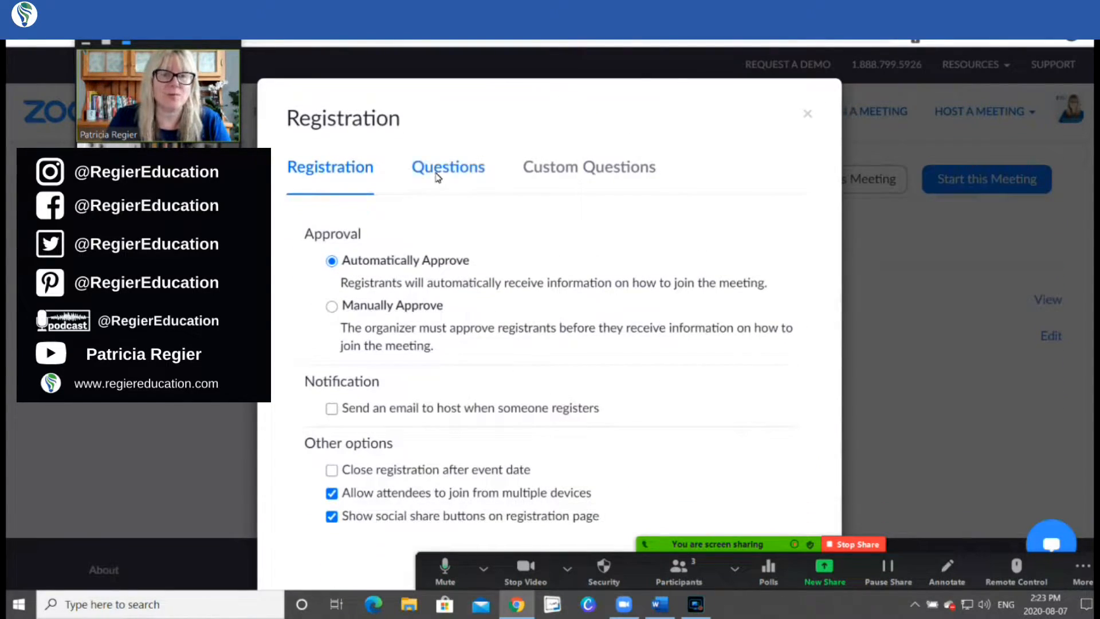
# Review the standard registration question fields, then move to the Custom Questions section.
pyautogui.click(448, 166)
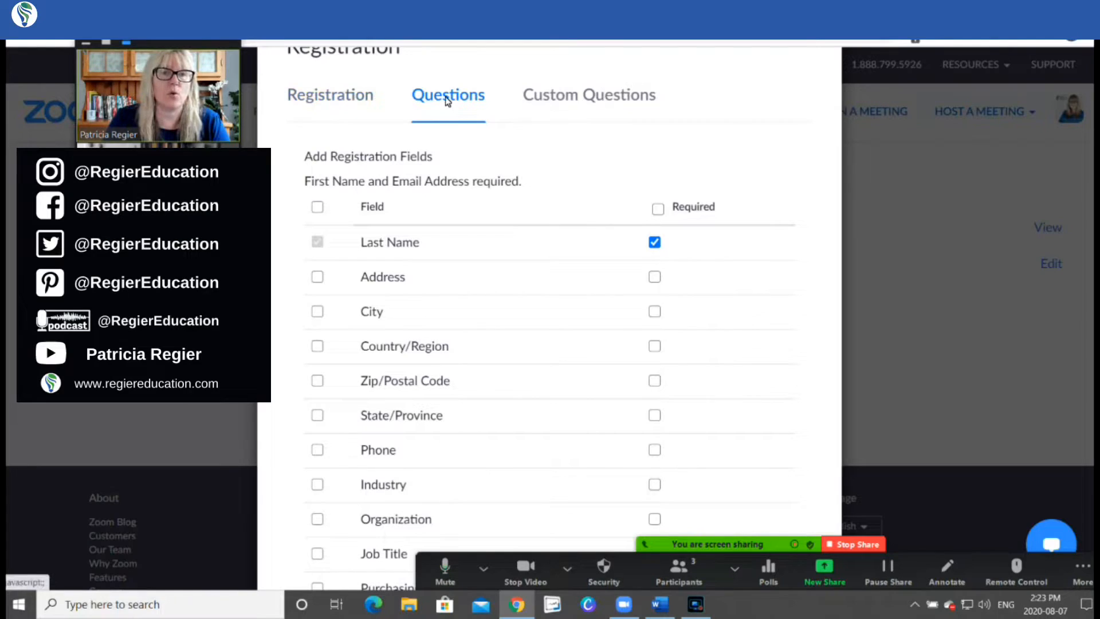
pyautogui.click(330, 167)
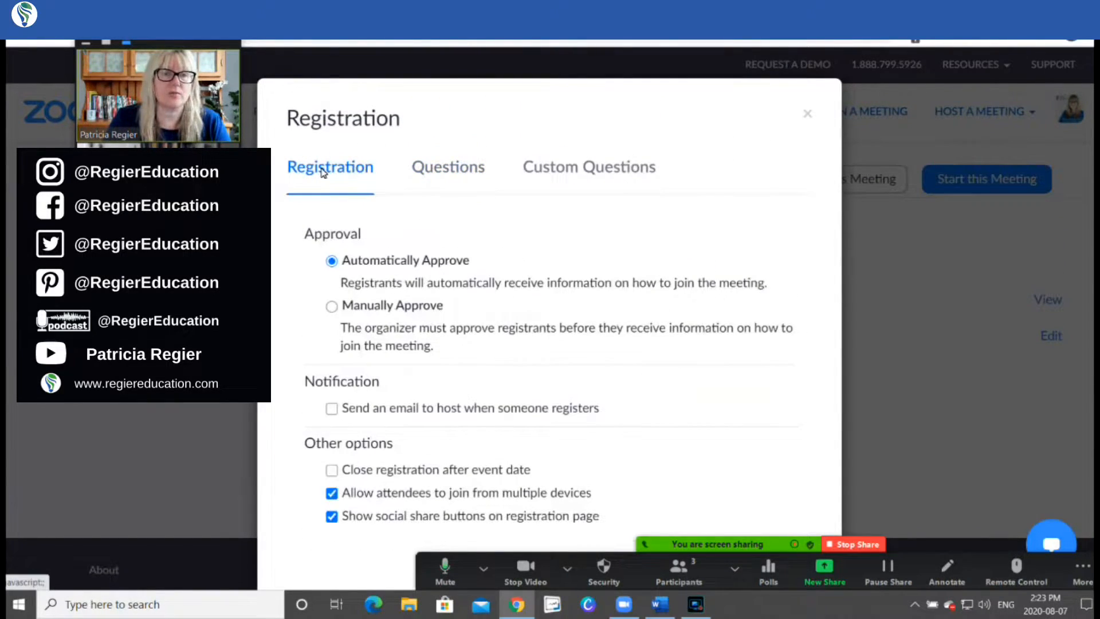
pyautogui.click(448, 166)
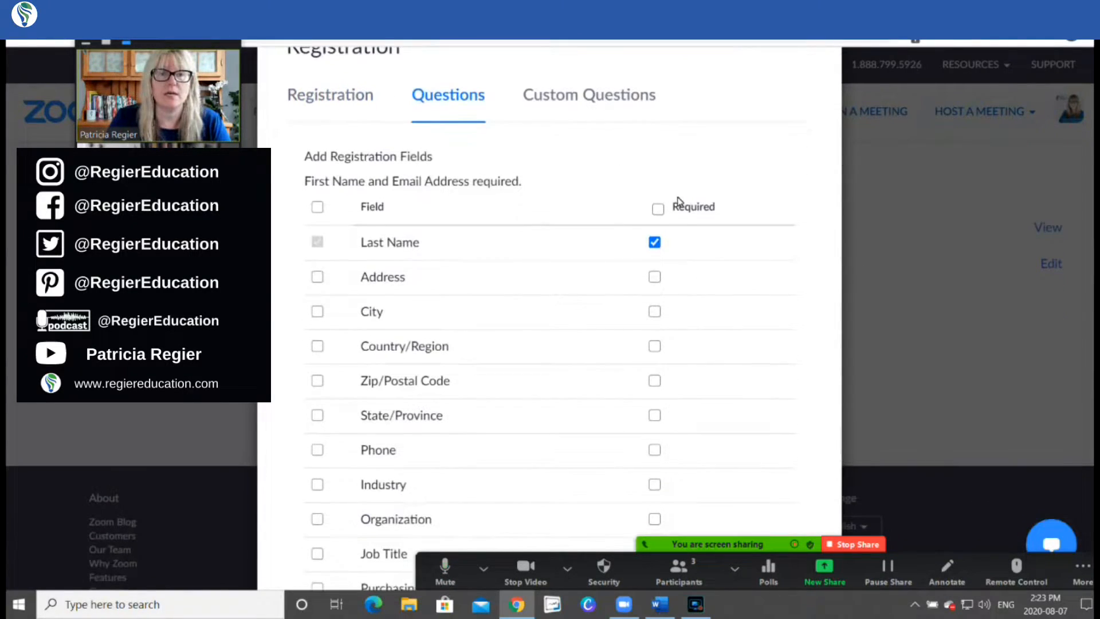
pyautogui.scroll(-3)
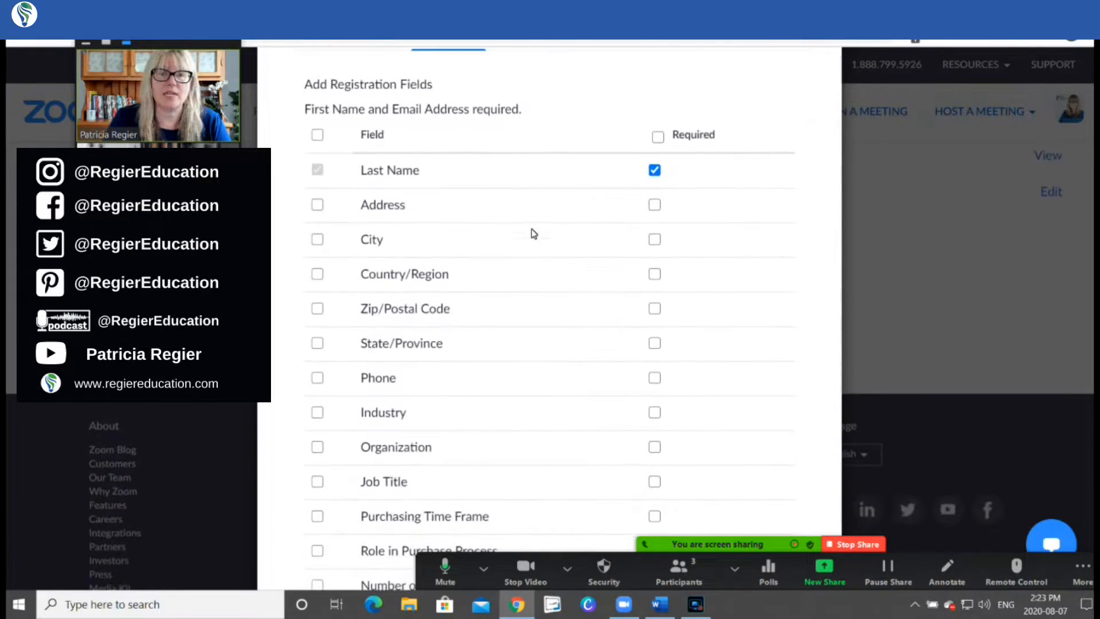
pyautogui.scroll(-3)
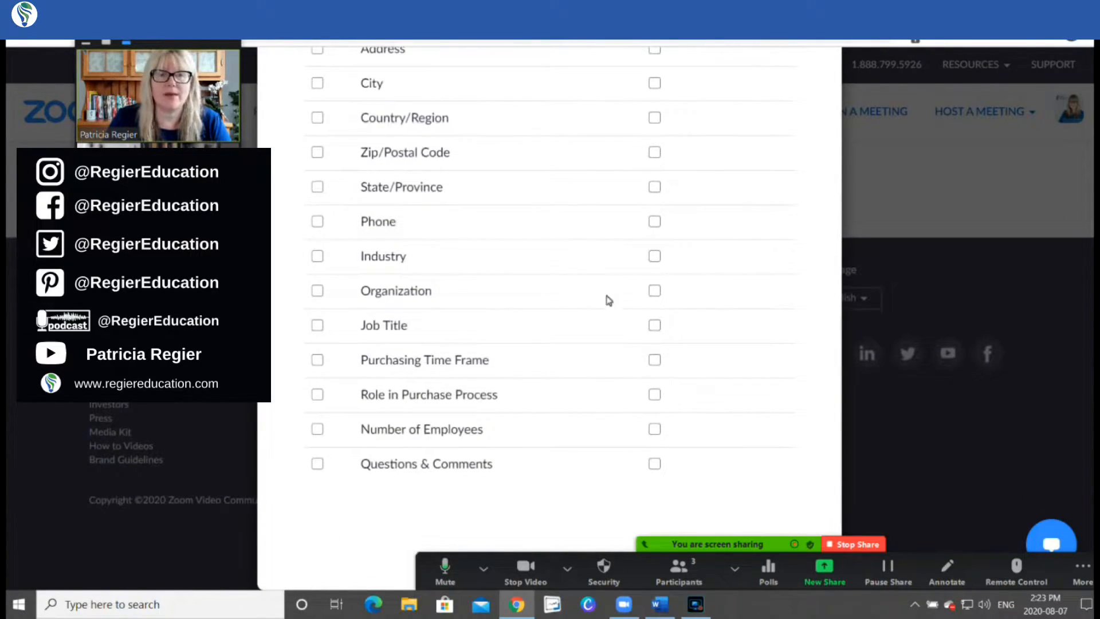
pyautogui.moveTo(557, 390)
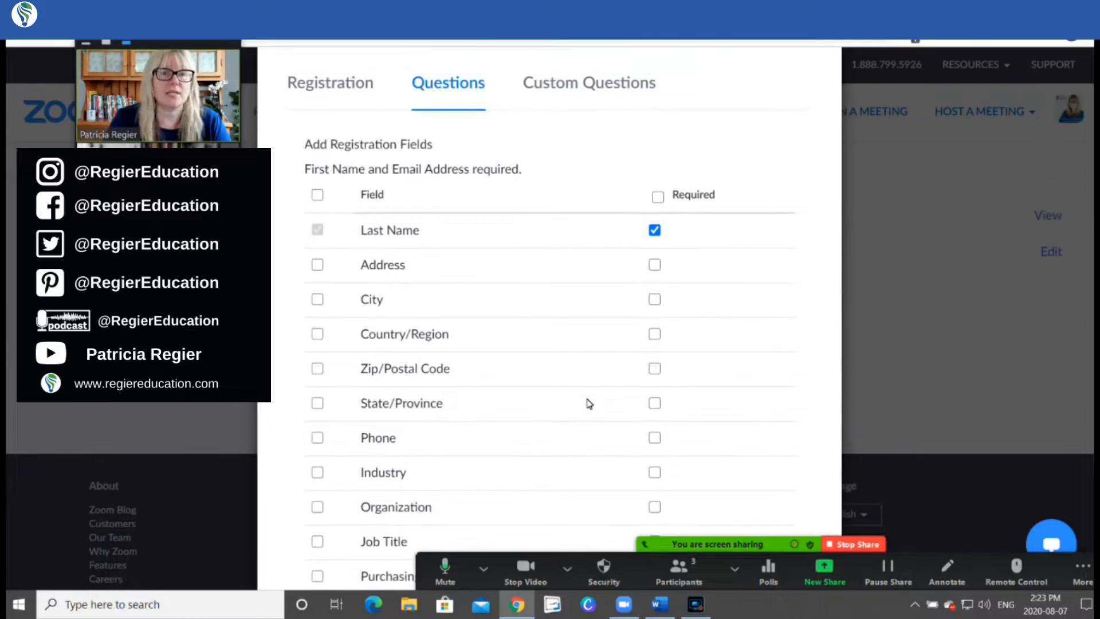
pyautogui.click(588, 83)
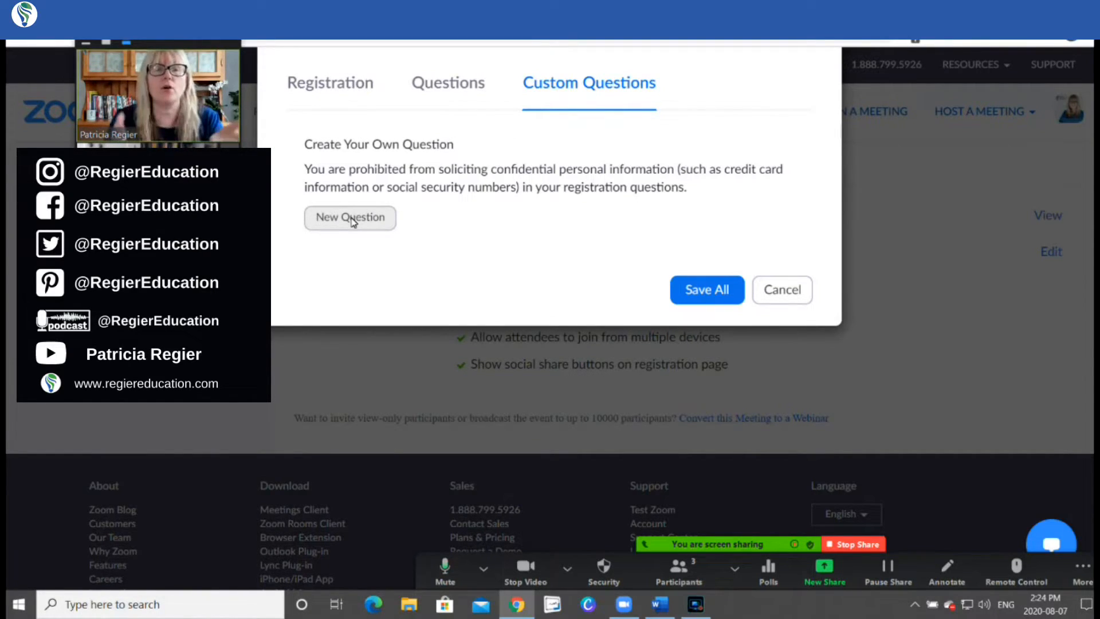
# Start a new custom question of the Single answer type and look over its form.
pyautogui.click(349, 218)
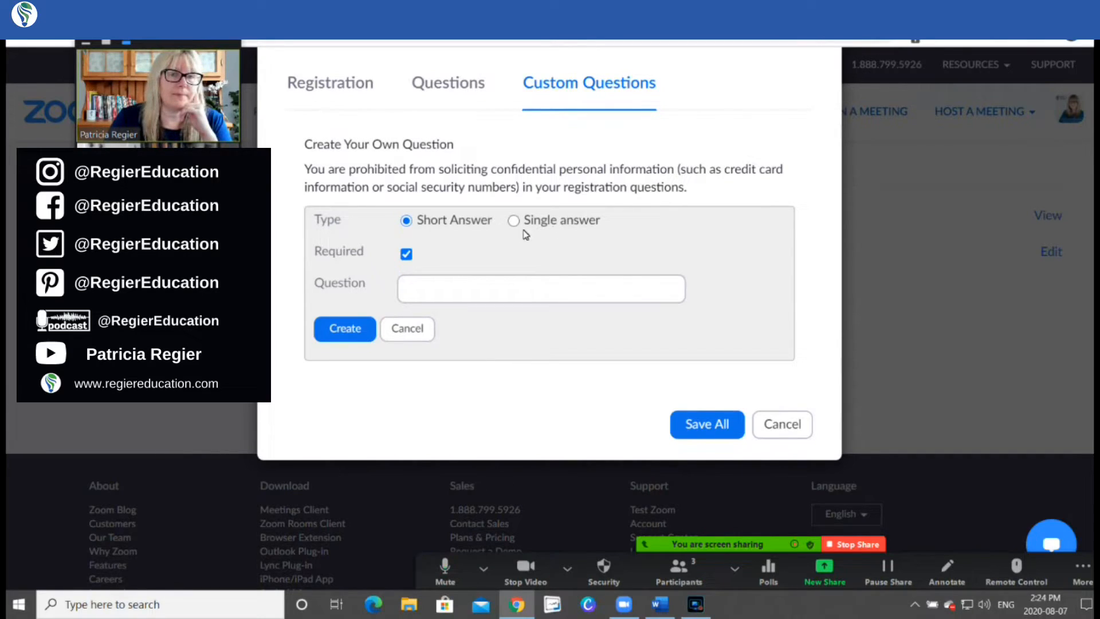
pyautogui.click(514, 220)
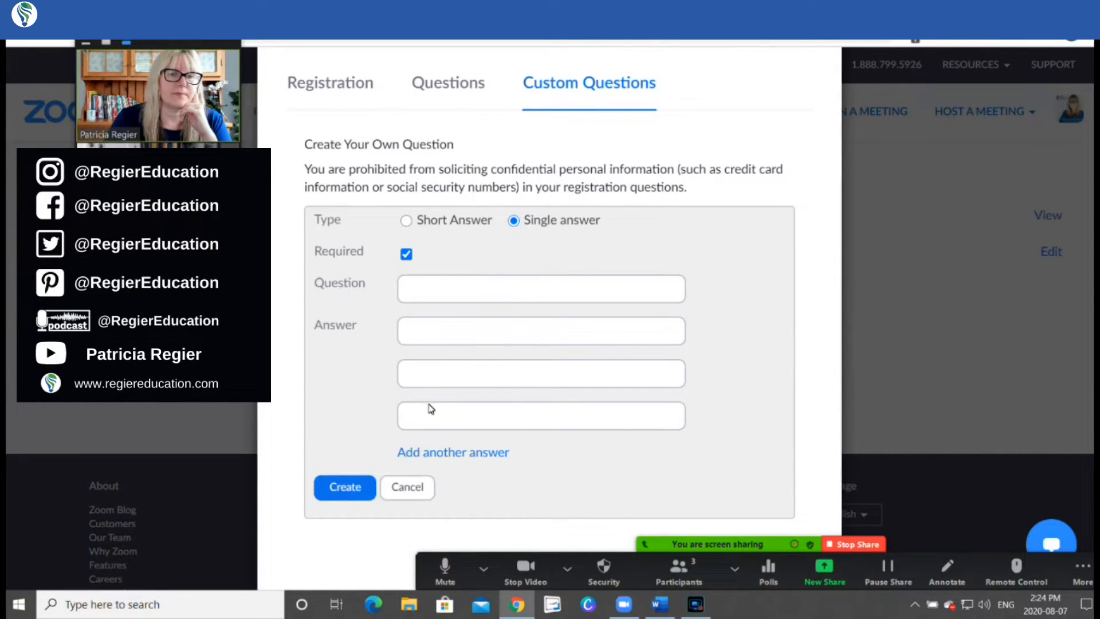
pyautogui.scroll(-3)
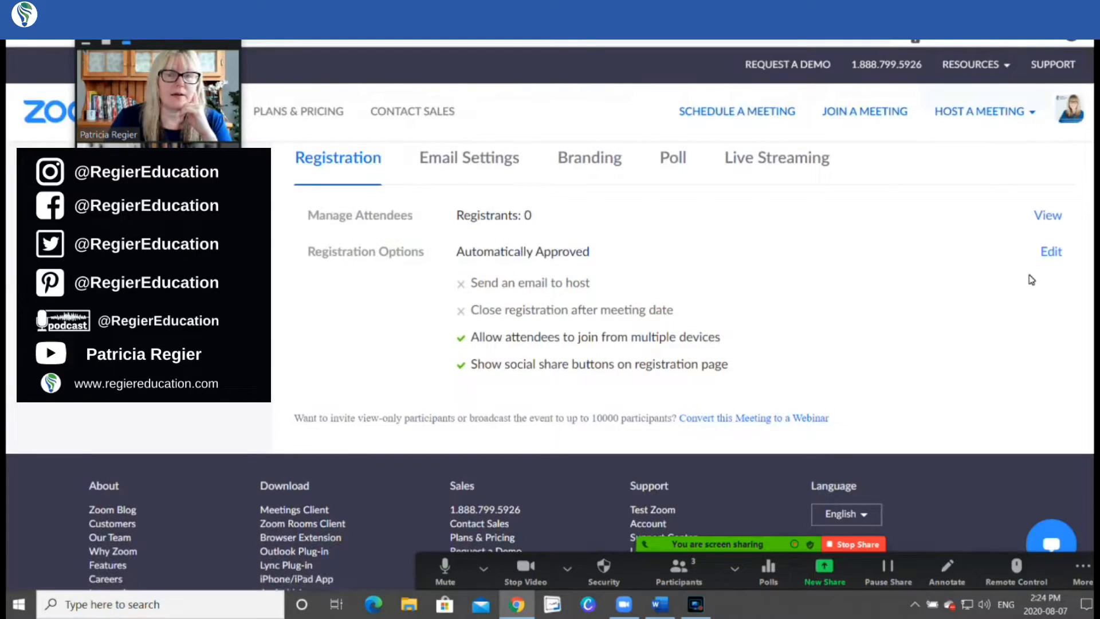
pyautogui.click(1051, 251)
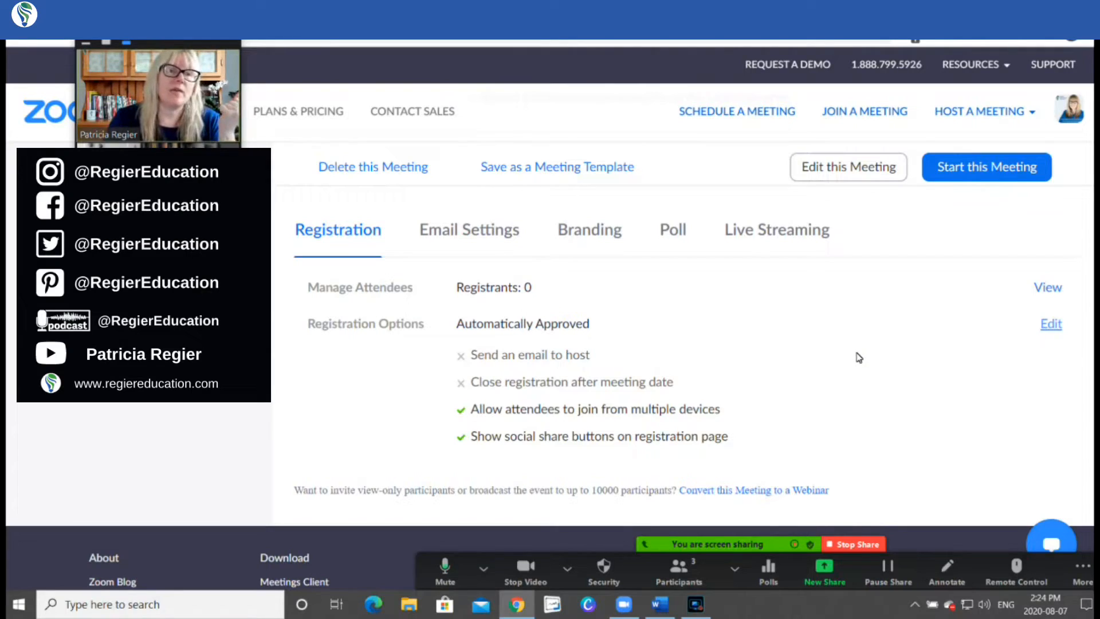
pyautogui.moveTo(855, 358)
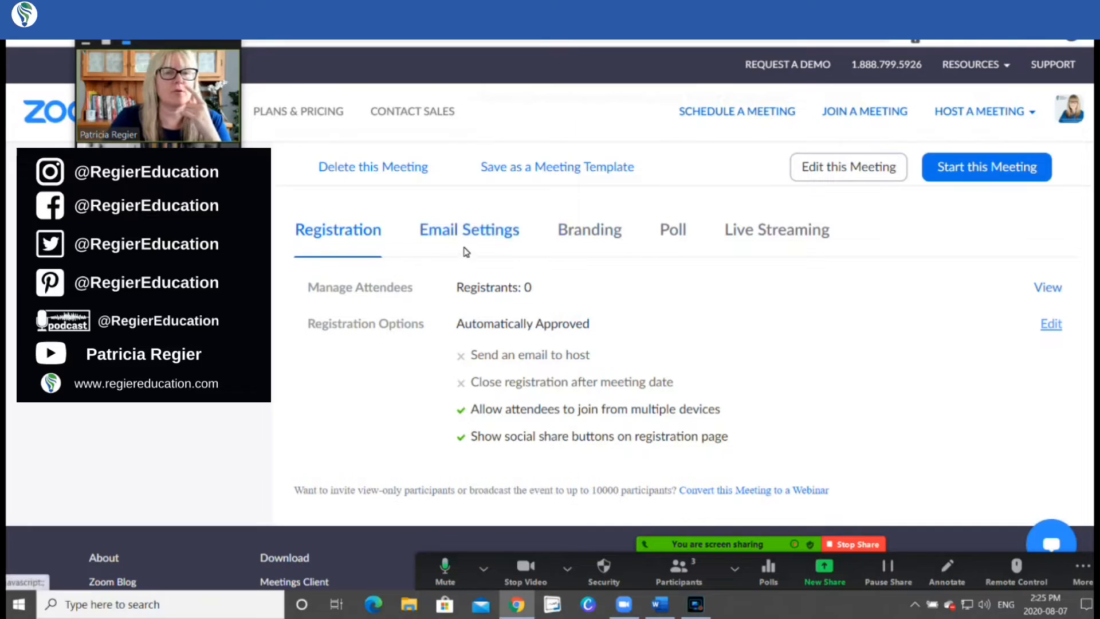
pyautogui.moveTo(479, 281)
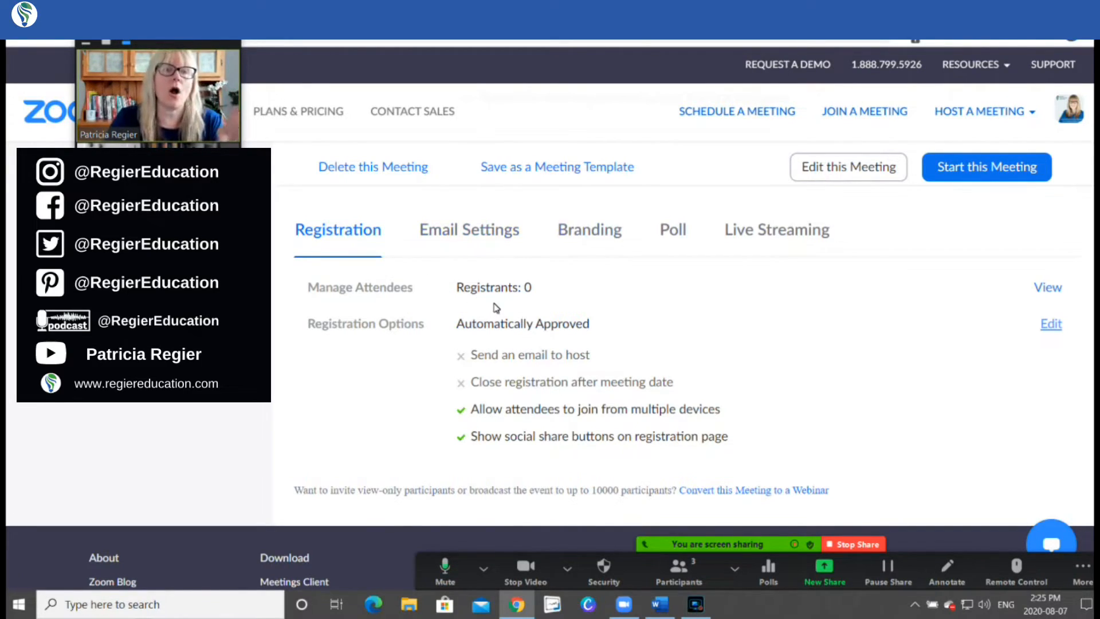
pyautogui.click(469, 229)
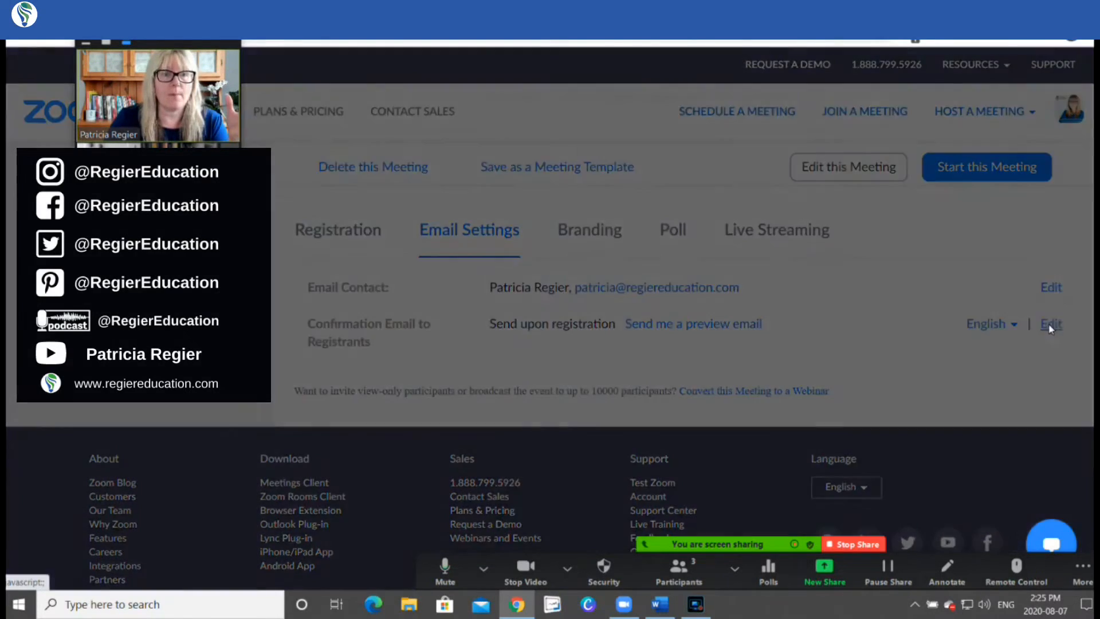
# Preview the Confirmation Email to Registrants editor, then close it.
pyautogui.click(1051, 323)
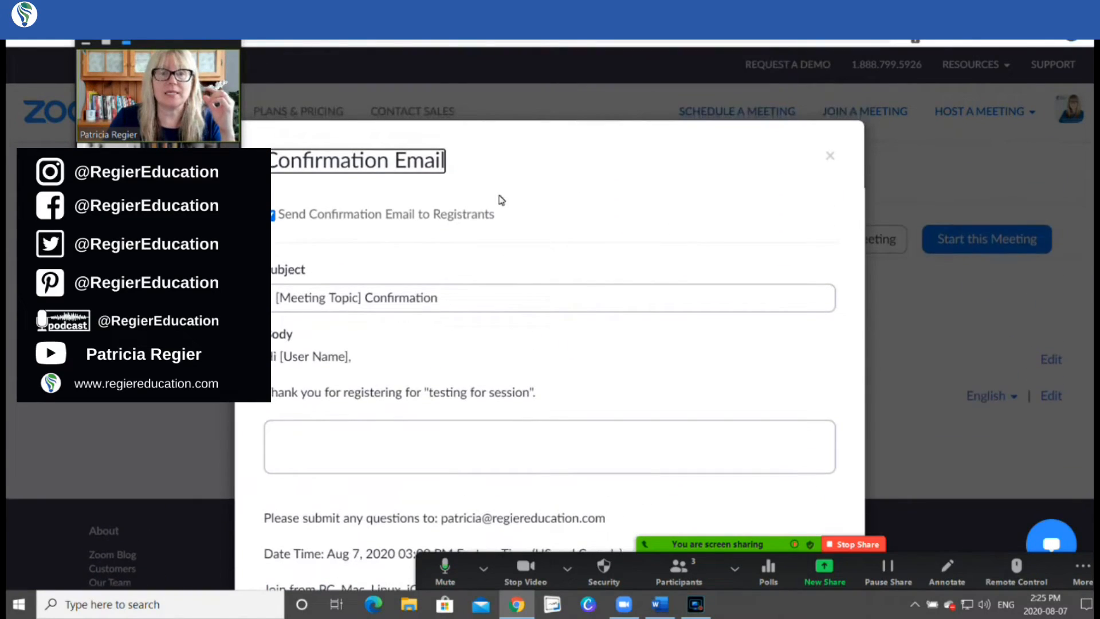
pyautogui.click(829, 155)
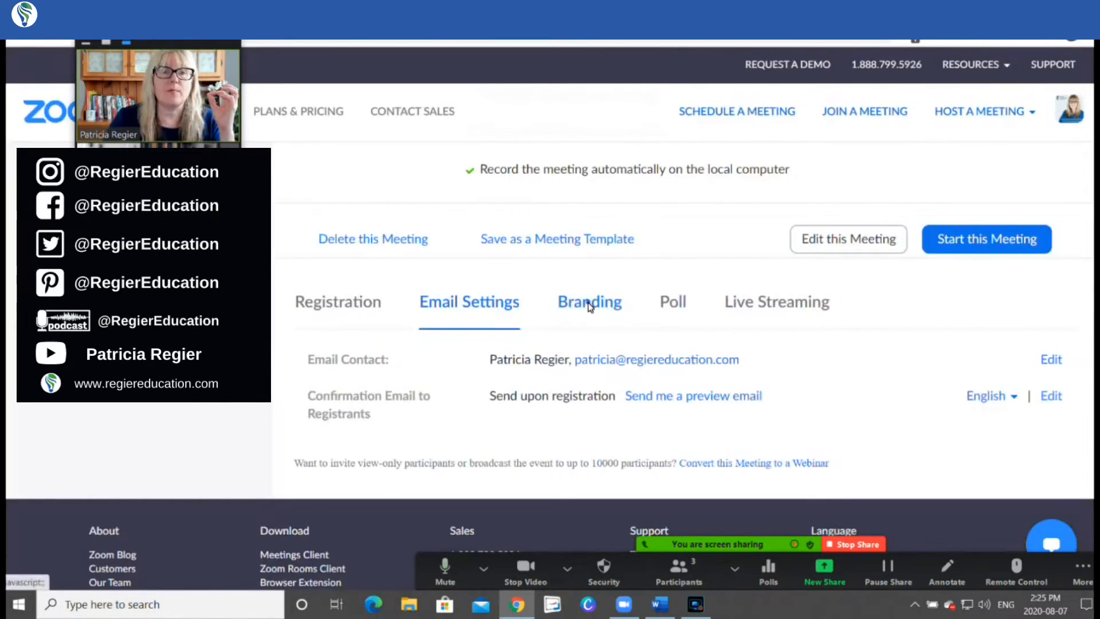
# View the meeting's Branding options on the way to the Poll section.
pyautogui.click(589, 301)
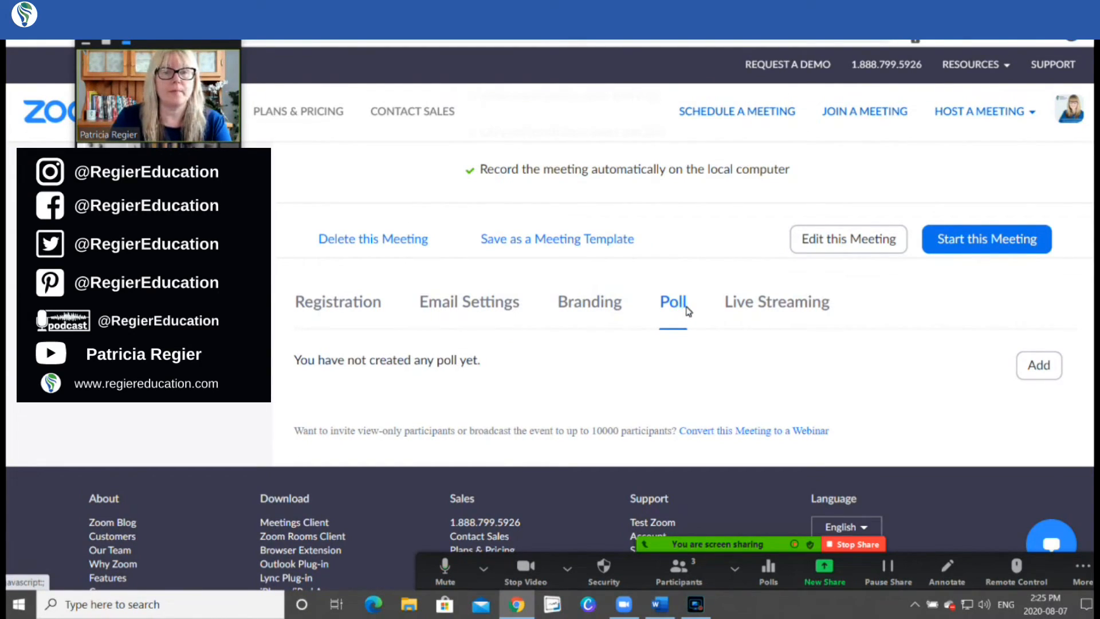
pyautogui.scroll(-3)
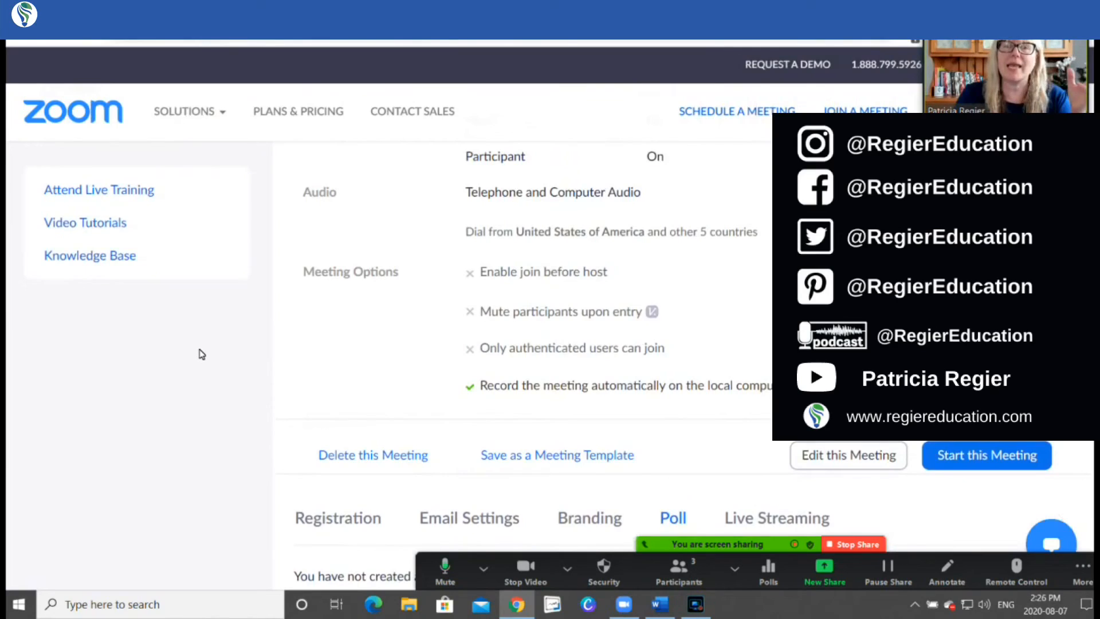